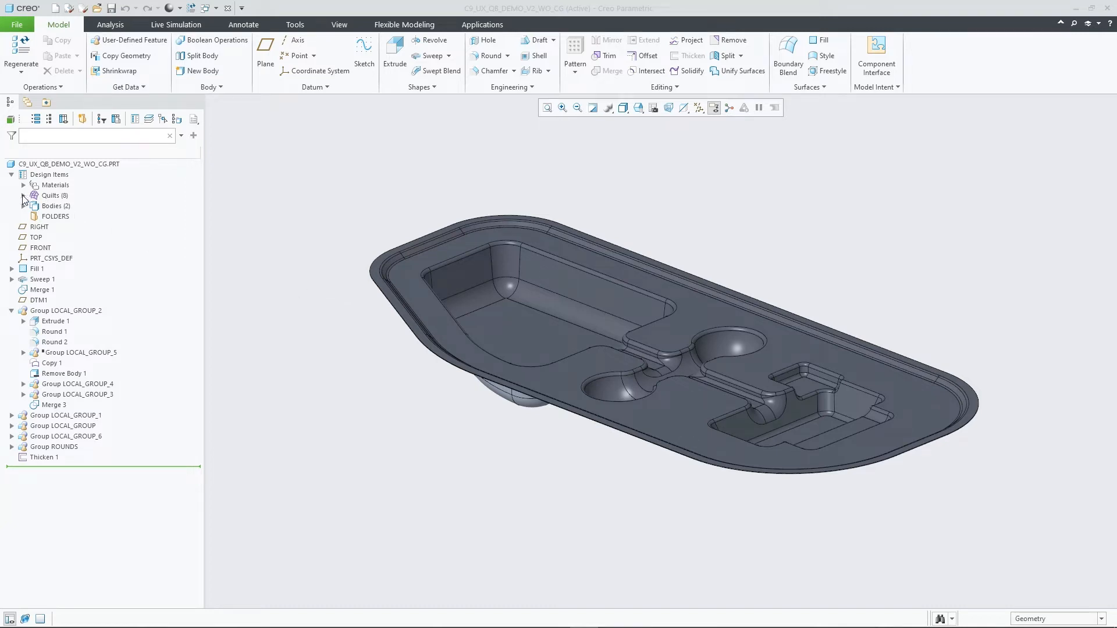
- Expand Design Items and show the Quilt/Body Evolution Tree with Body 2's full hierarchy expanded
left_click(23, 195)
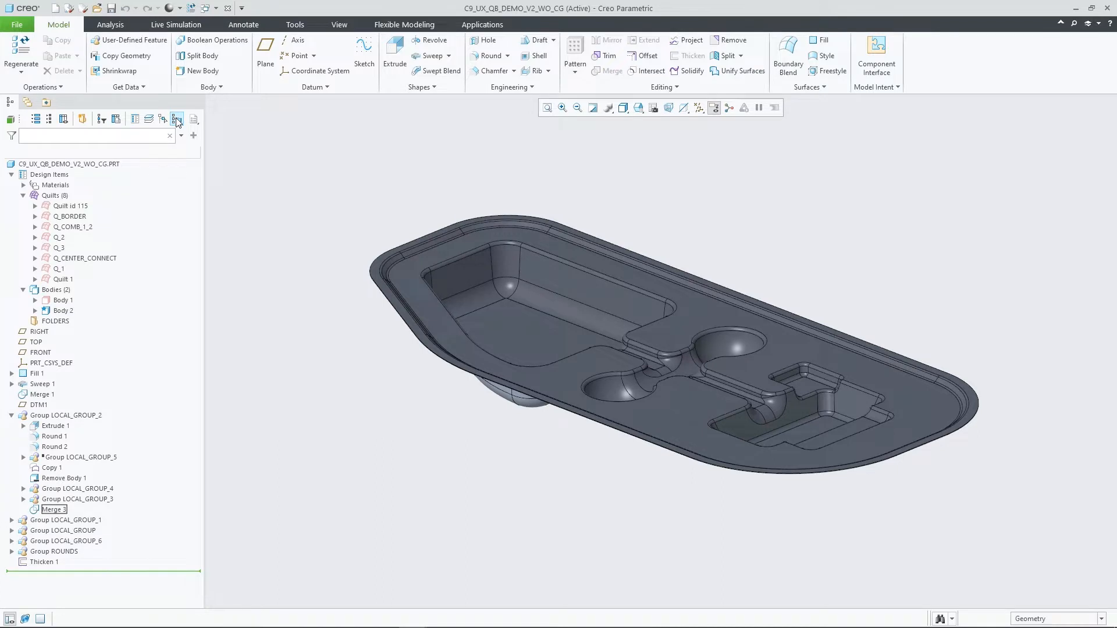
left_click(177, 119)
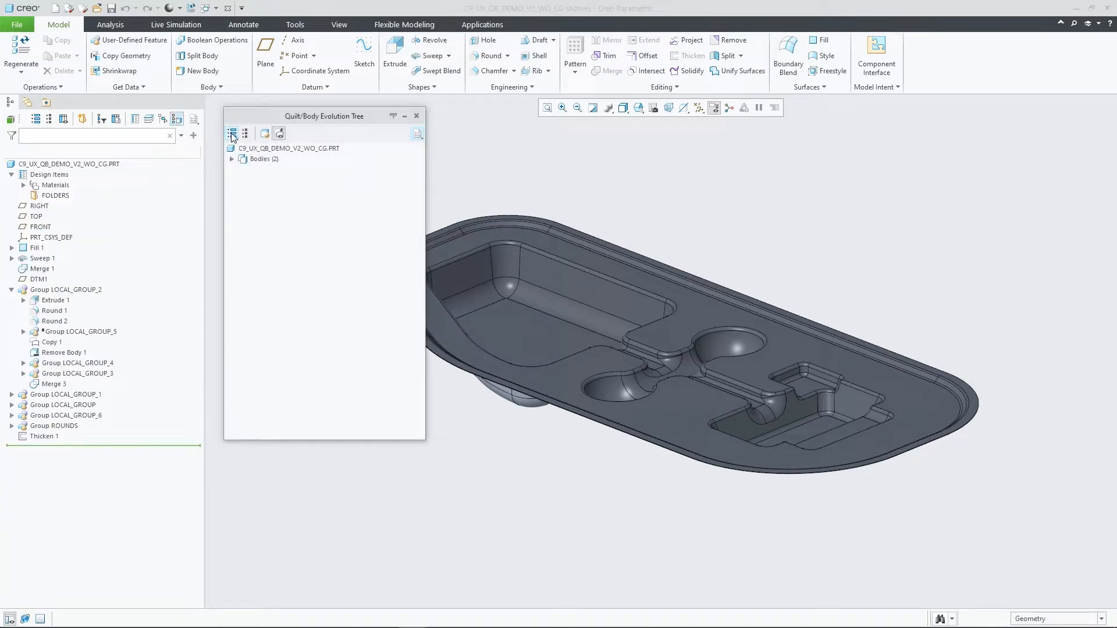
left_click(232, 134)
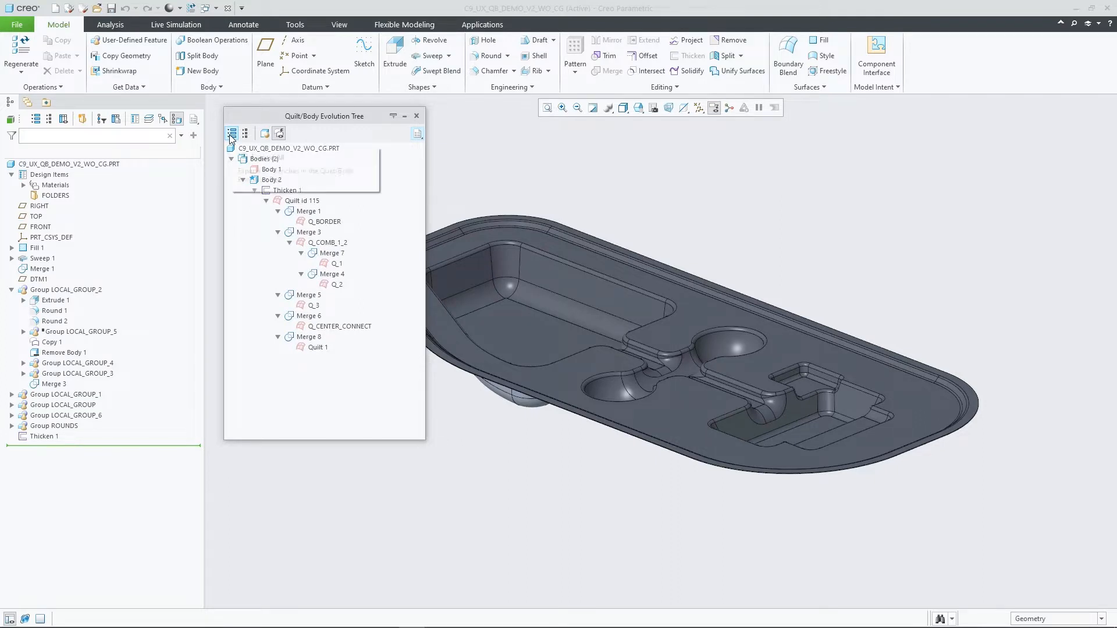
mouse_move(234, 134)
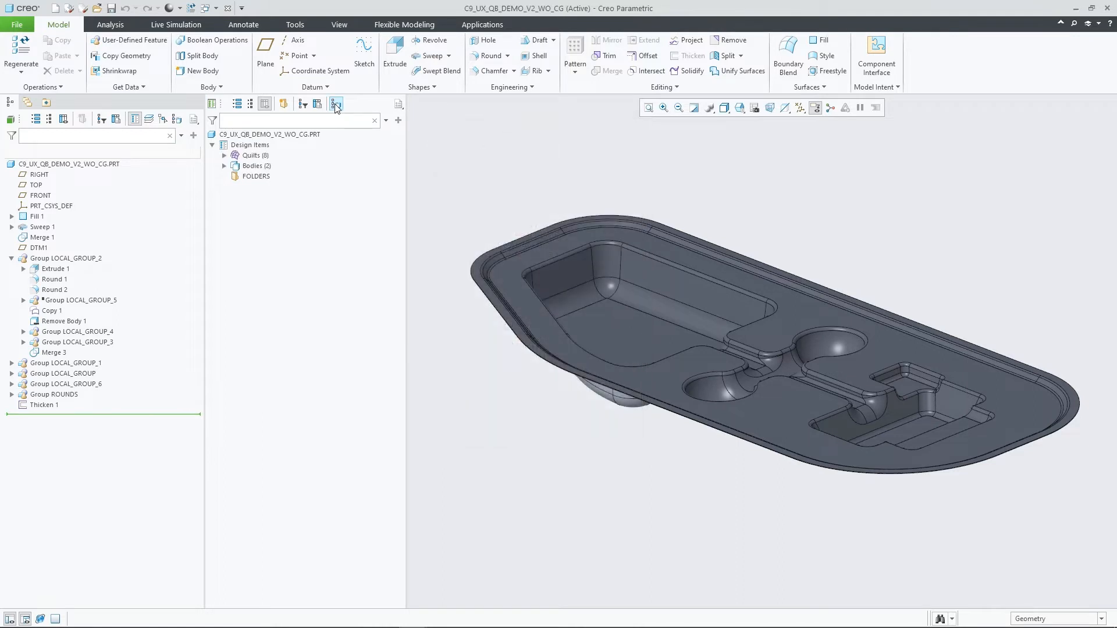
- Show the evolution tree in the docked pane, expand all branches and highlight Merge 1
left_click(335, 103)
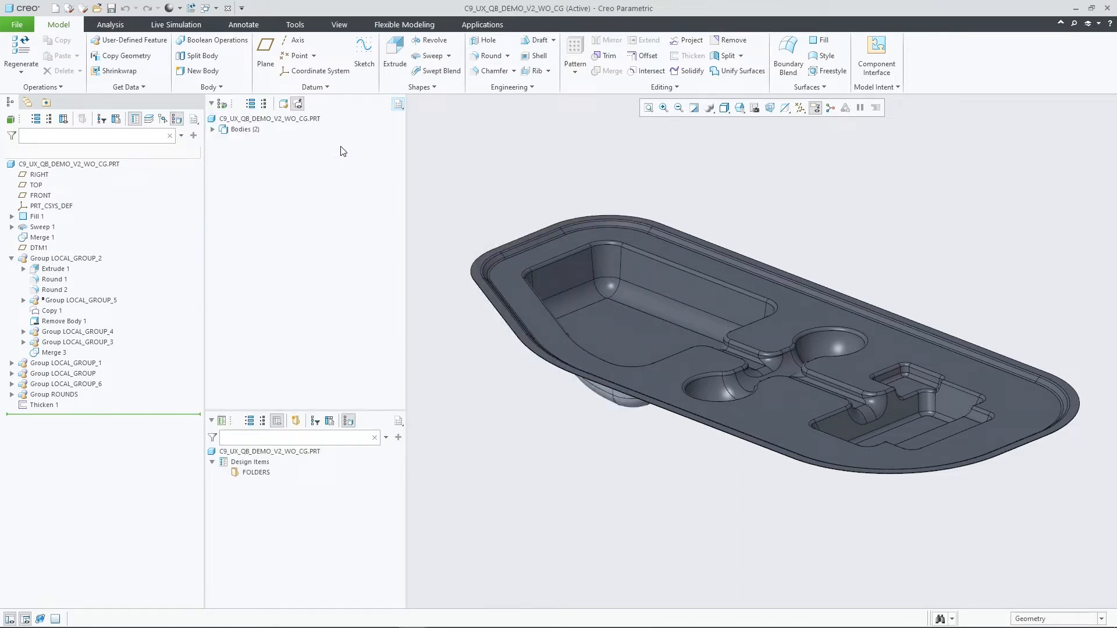
left_click(249, 103)
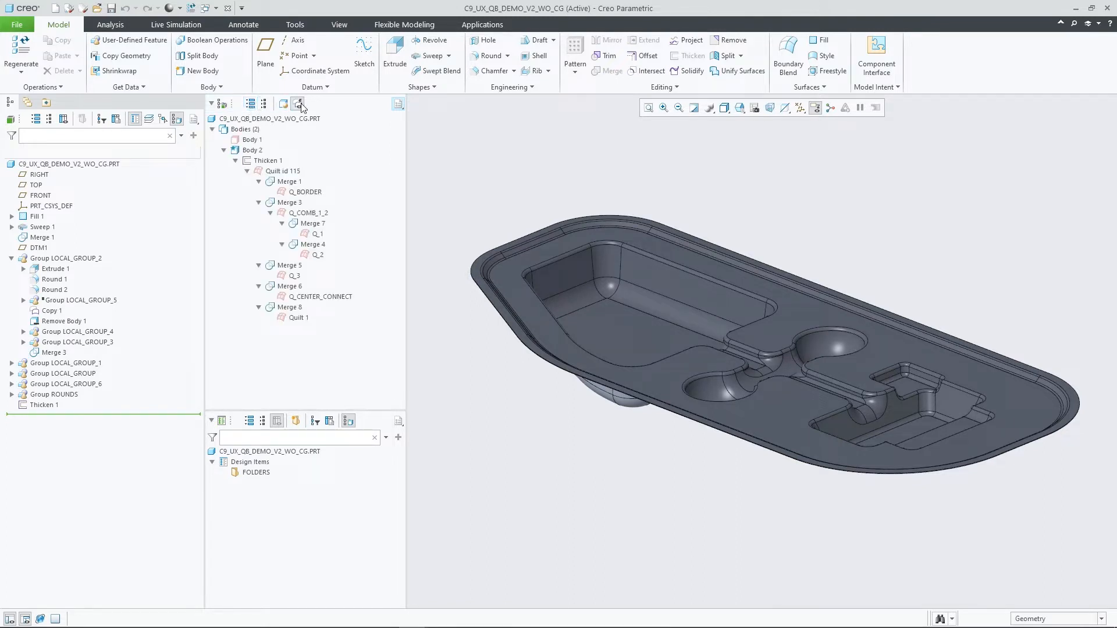
mouse_move(299, 105)
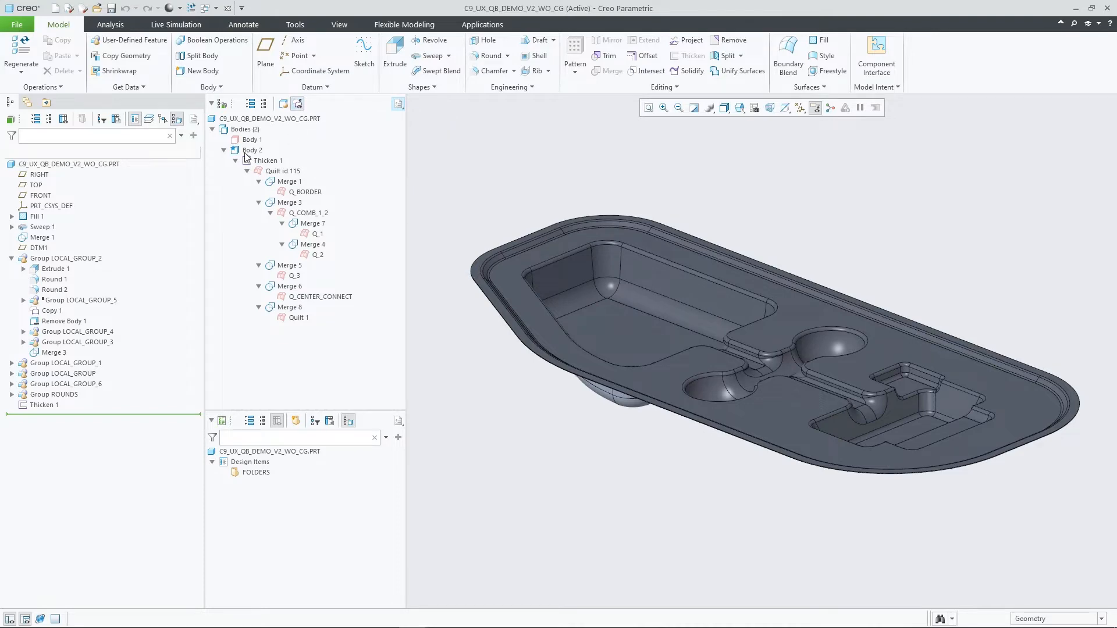
left_click(268, 161)
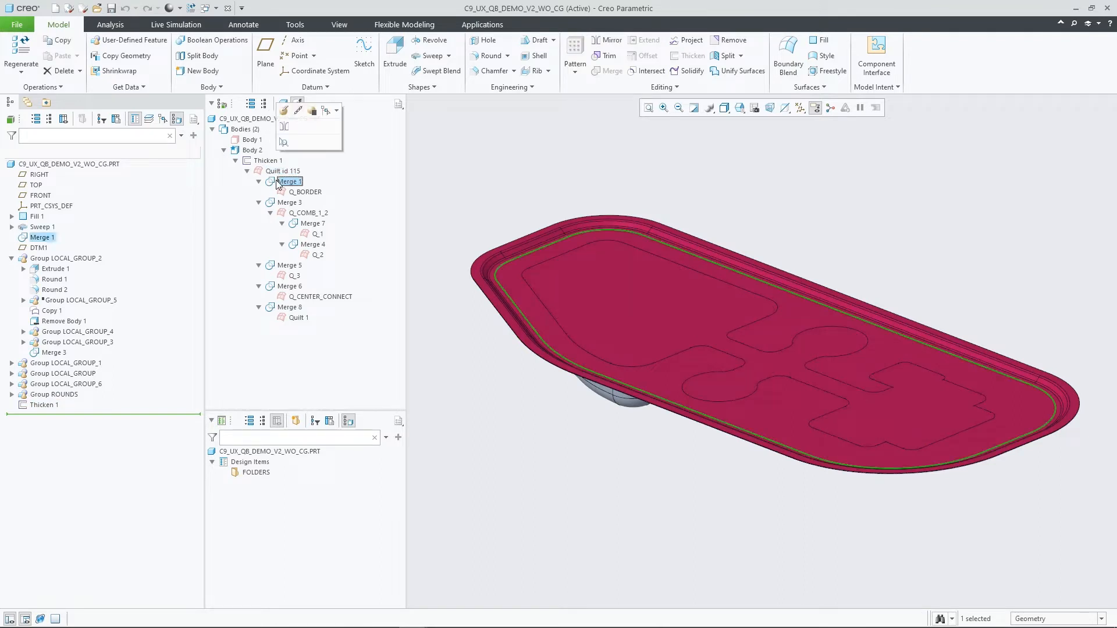
- Highlight Q_1 and Q_2, add Q_COMB_1_2, then highlight Merge 3 on the model
left_click(306, 192)
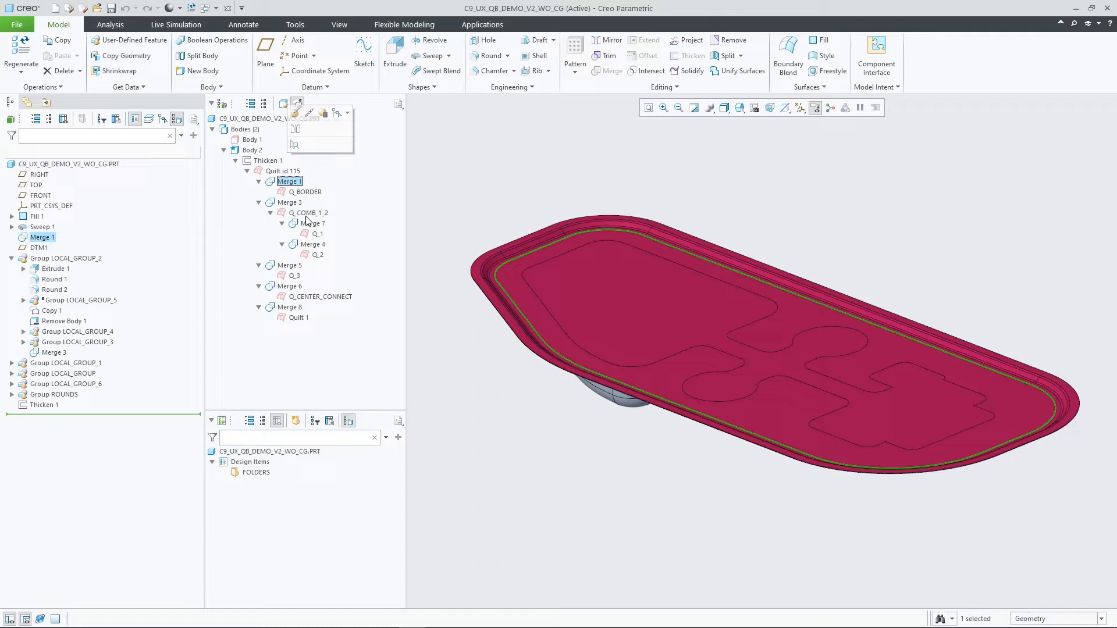
left_click(316, 234)
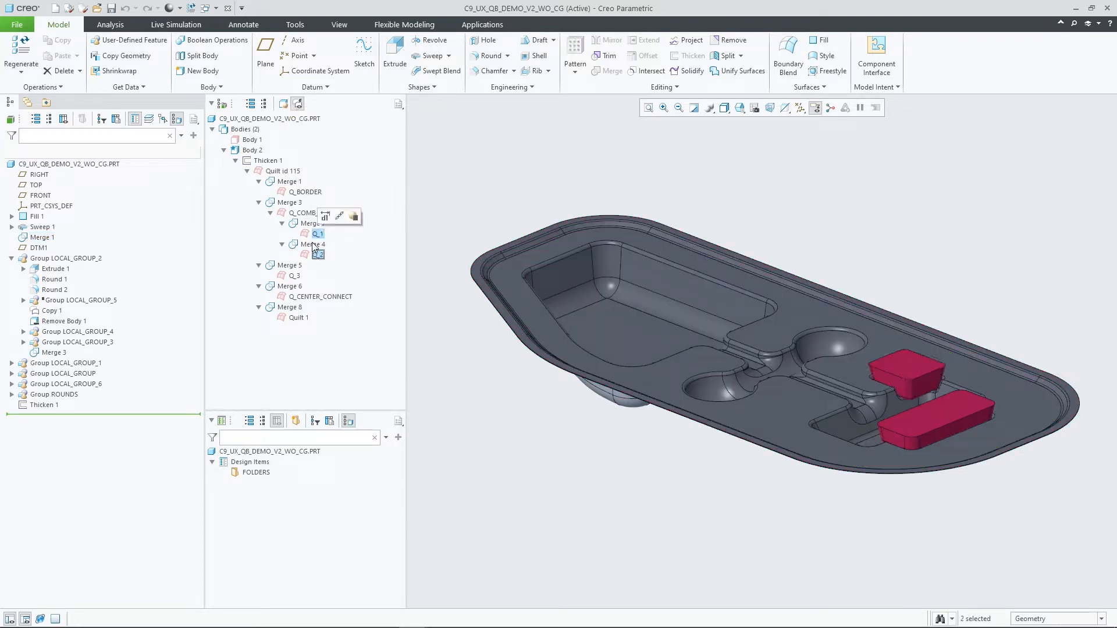
left_click(304, 212)
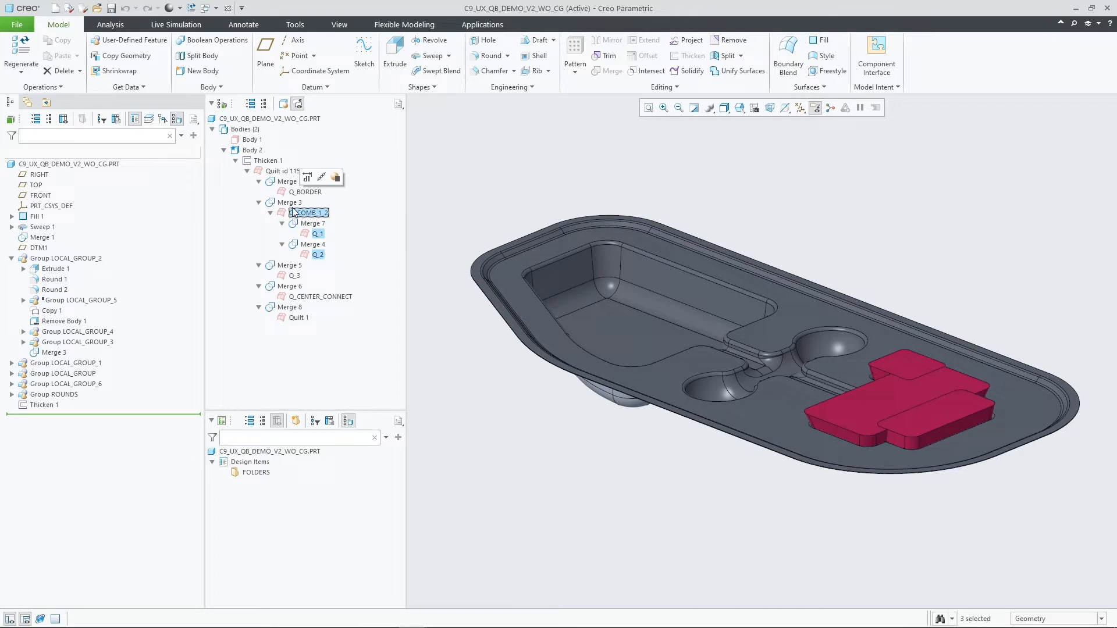
left_click(289, 203)
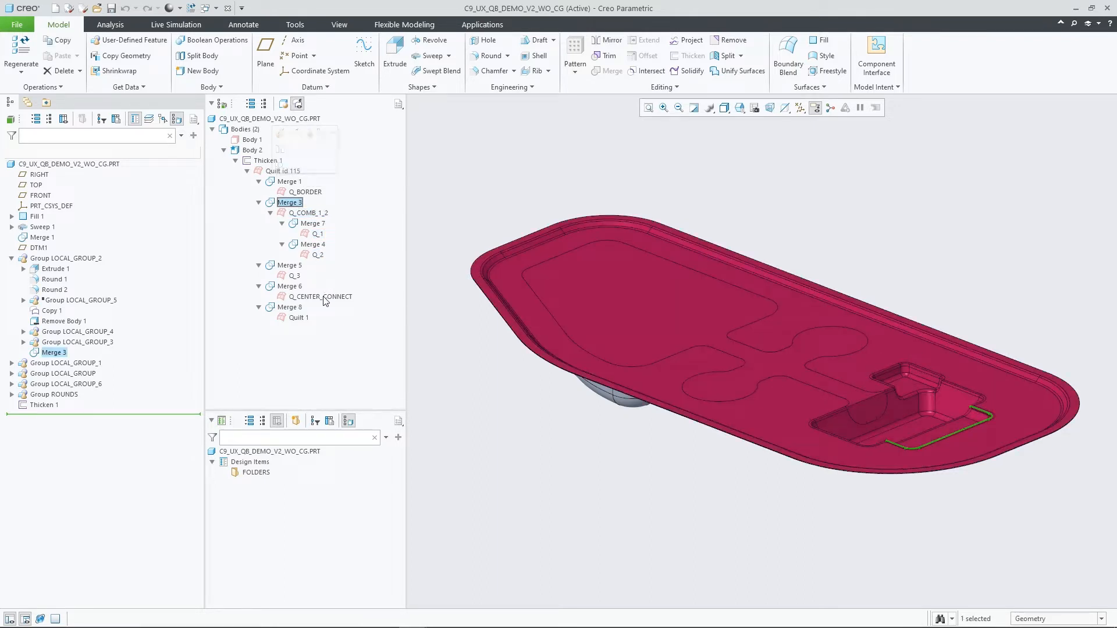
- Highlight Q_CENTER_CONNECT and Quilt 1, then Merge 8, locating it in Group LOCAL_GROUP_6
left_click(322, 296)
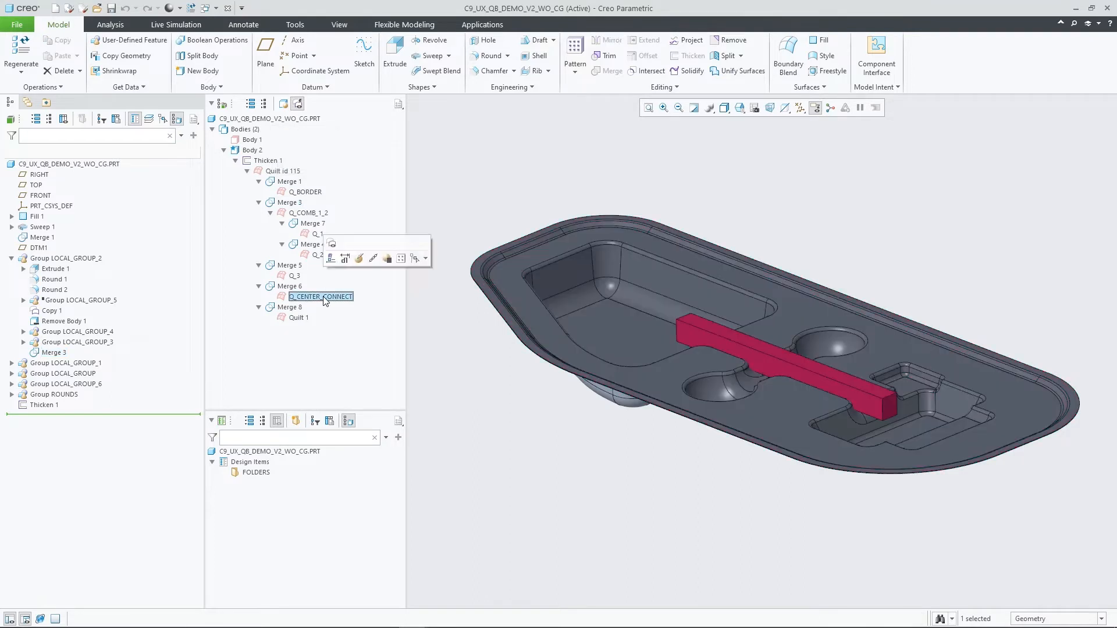
mouse_move(311, 326)
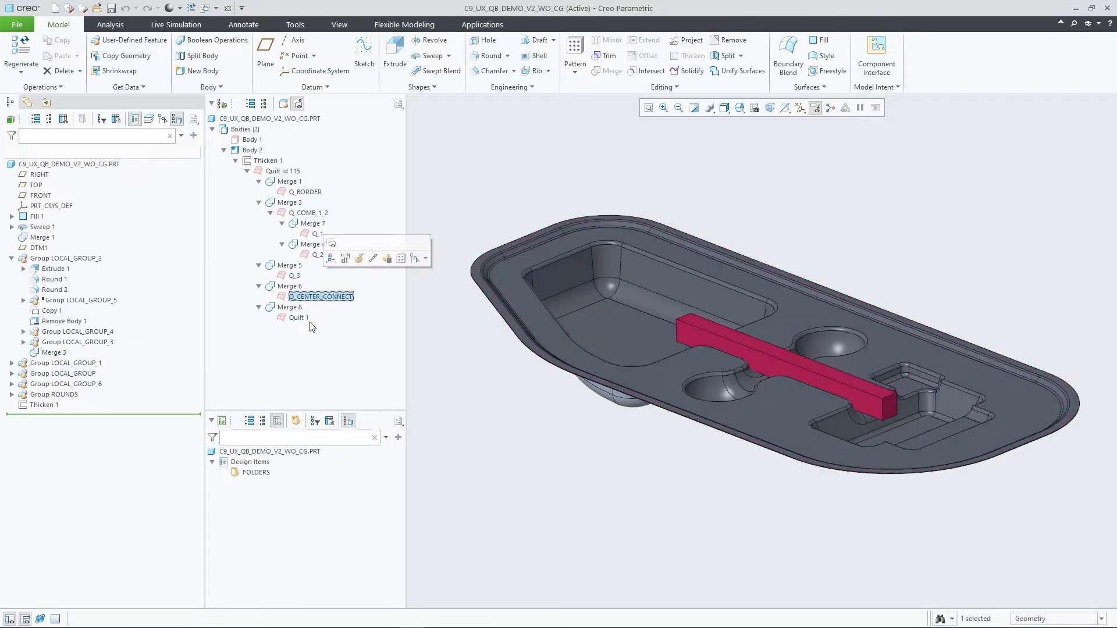
left_click(298, 317)
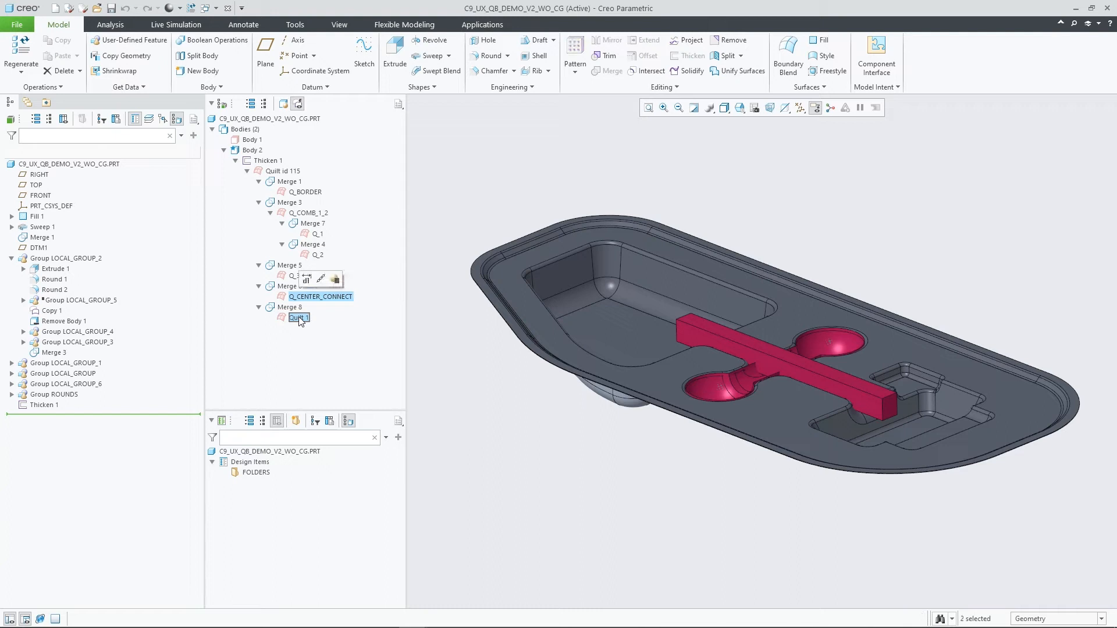
left_click(290, 308)
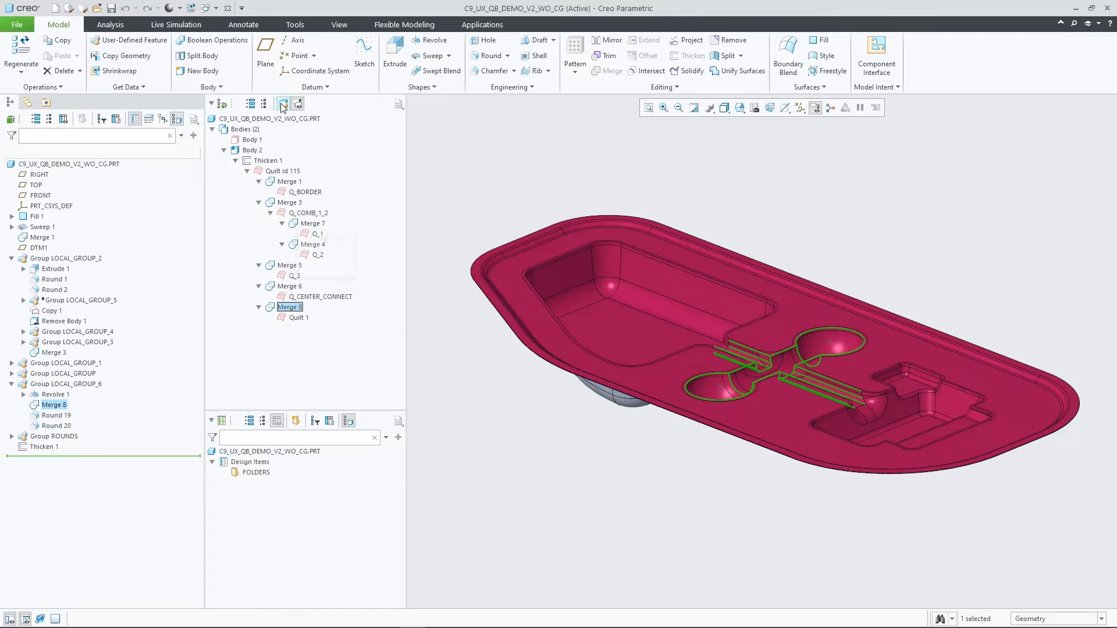
mouse_move(283, 105)
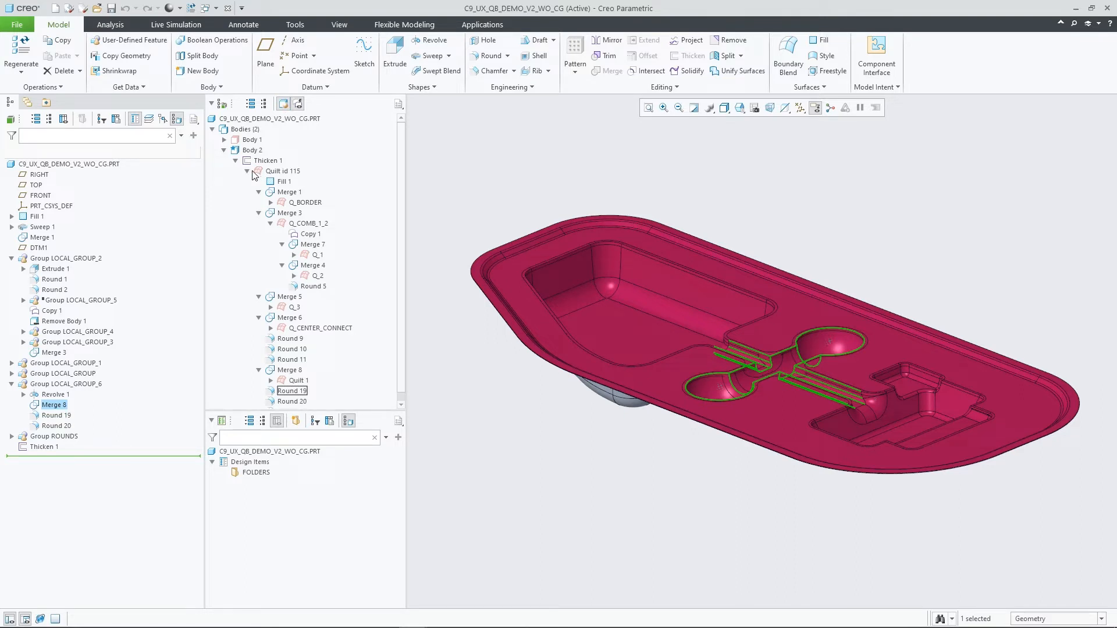
mouse_move(259, 197)
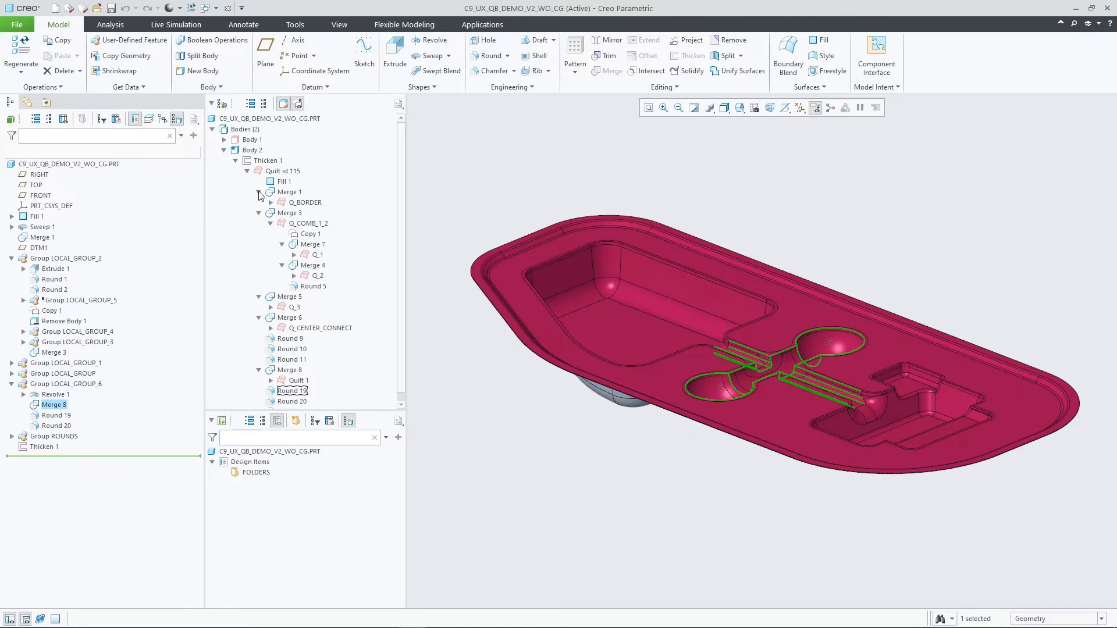
- Collapse the merge branches and highlight Merge 5, locating it in Group LOCAL_GROUP_1
left_click(259, 192)
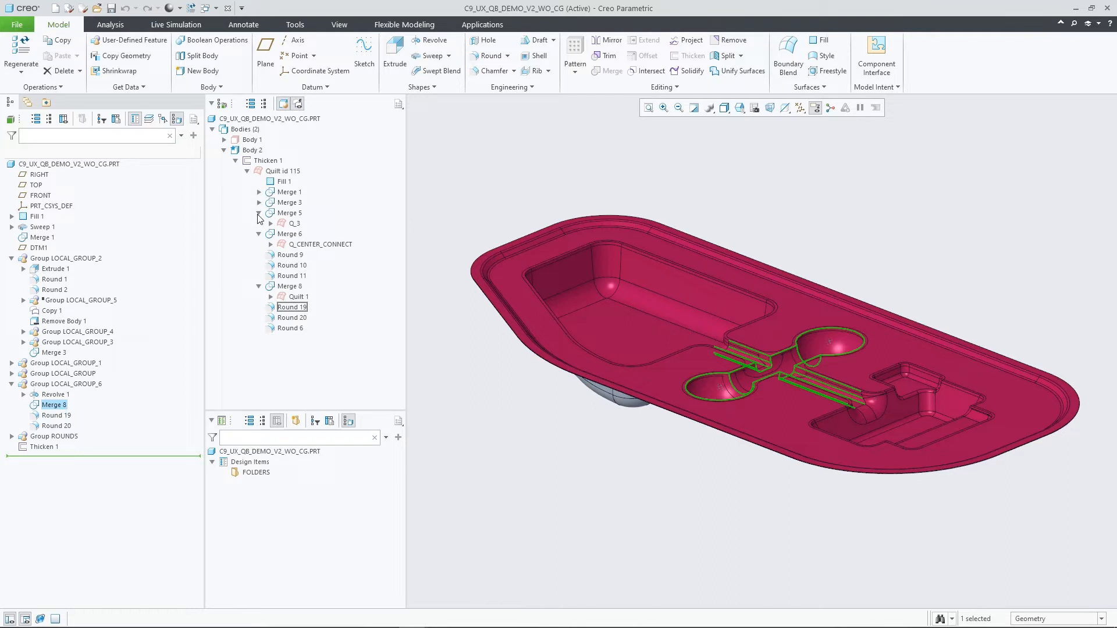
left_click(258, 224)
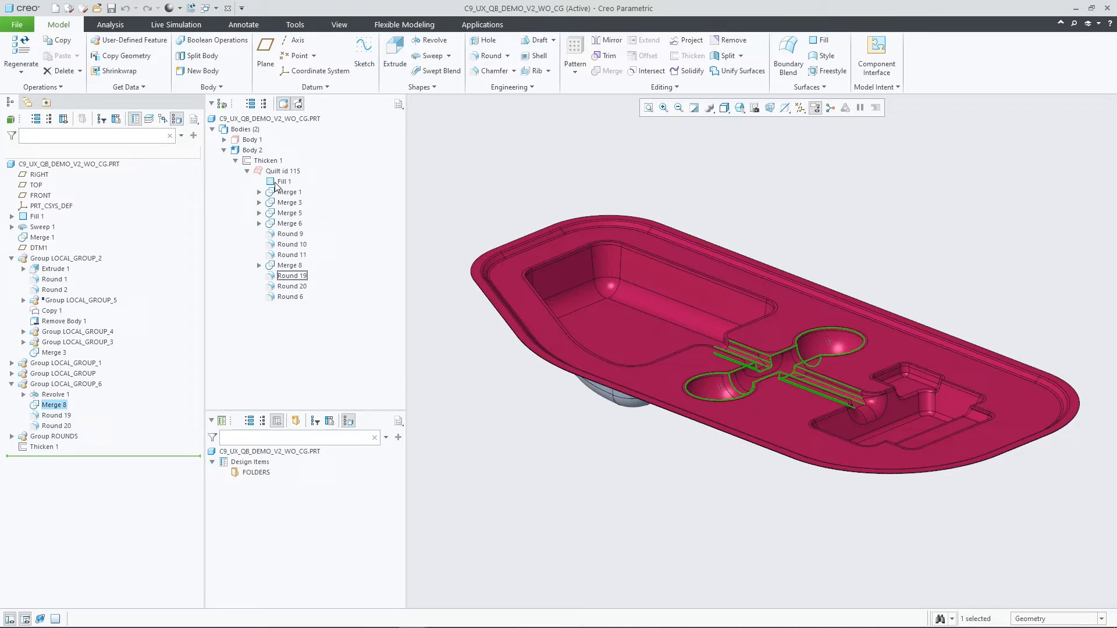
left_click(284, 182)
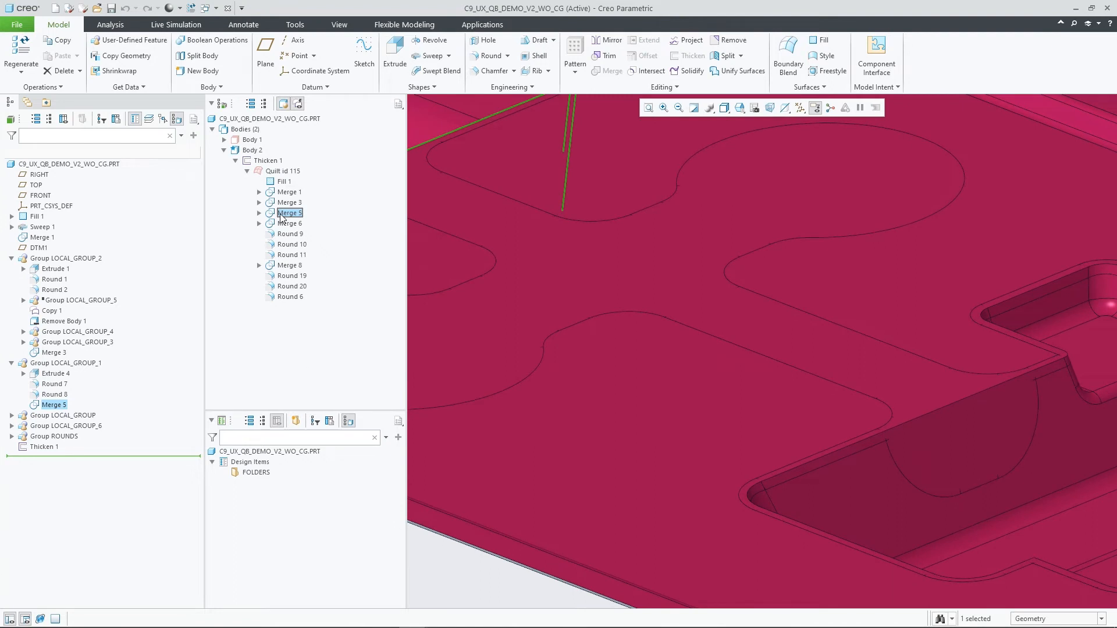
- Highlight Merge 6, Round 9, Merge 8's contents and Quilt 1 in turn, finishing on Merge 8
left_click(290, 224)
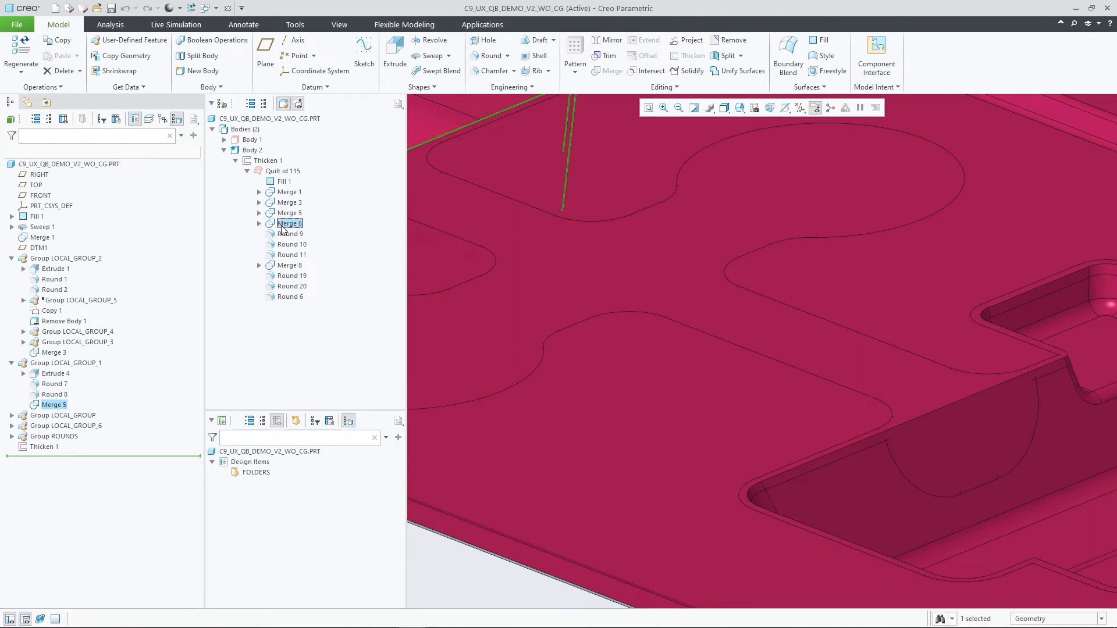
left_click(291, 234)
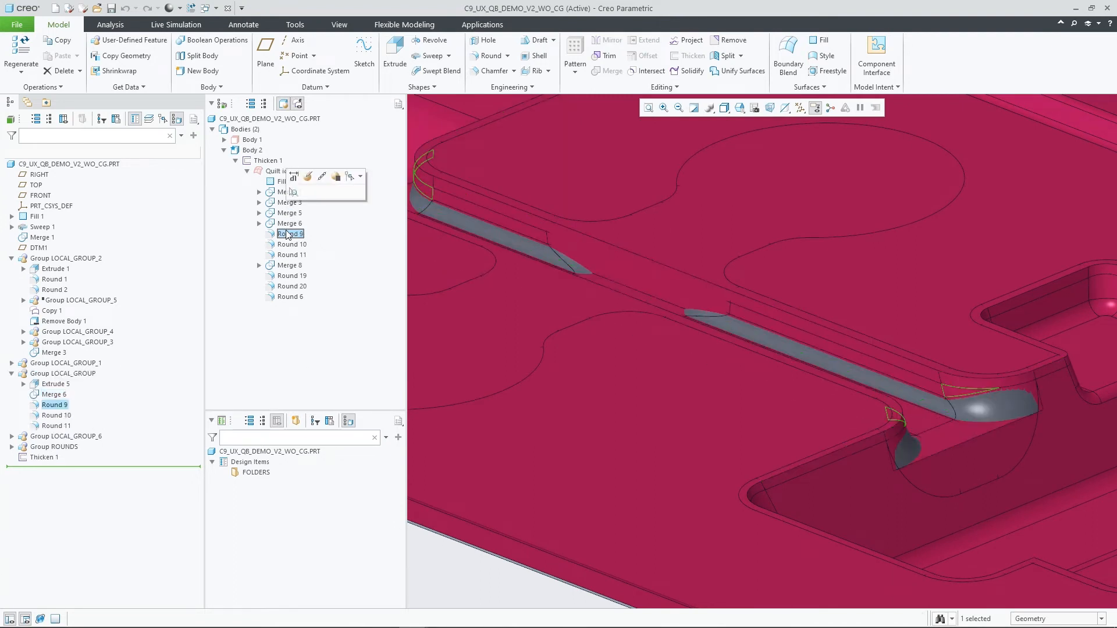
left_click(292, 244)
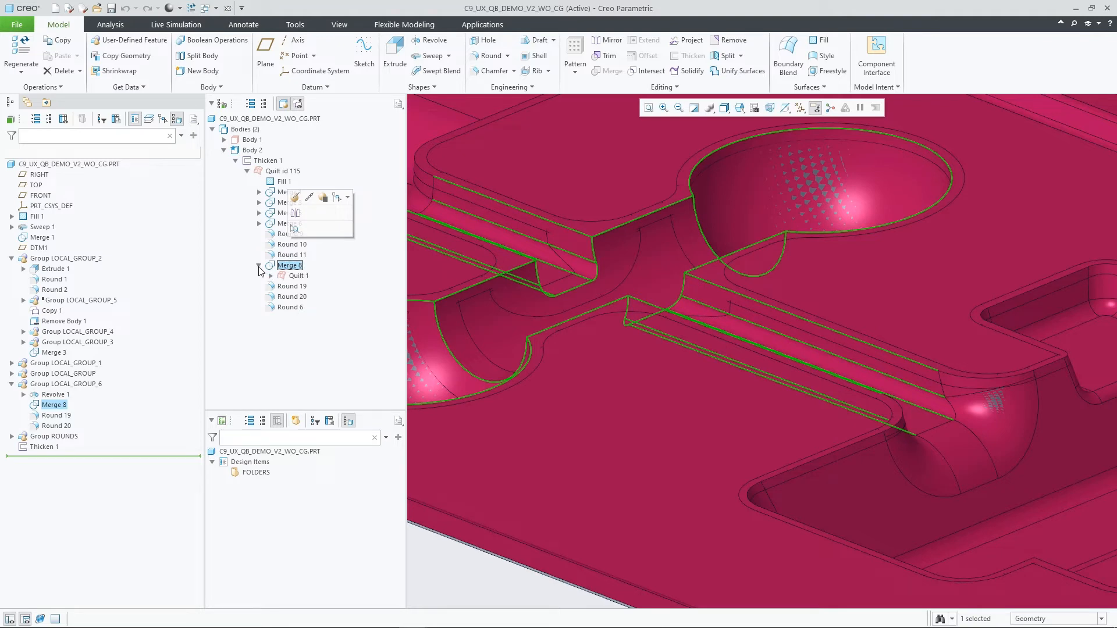
left_click(297, 276)
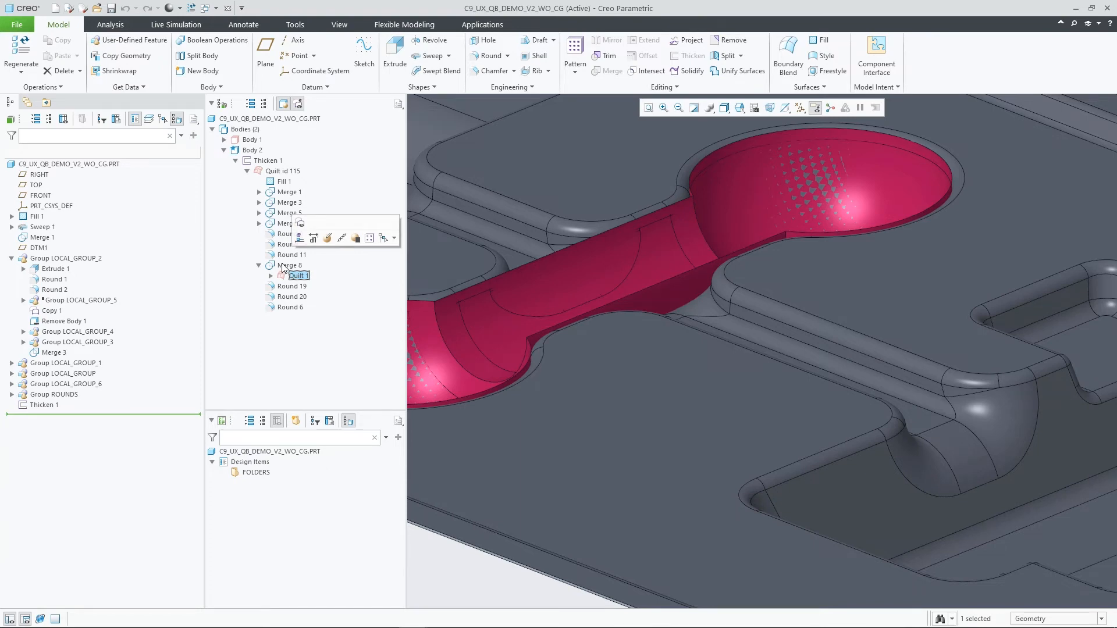
left_click(289, 265)
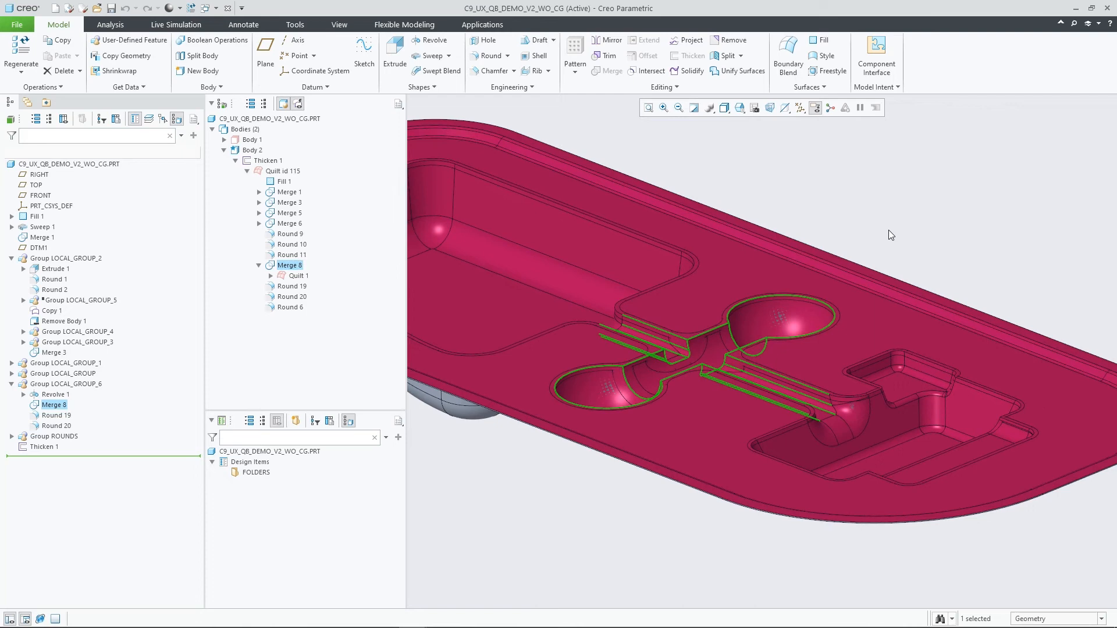
- Pick the pocket floor surface to trace Extrude 3 under Q_2, then restore the Design Items tree
left_click(889, 235)
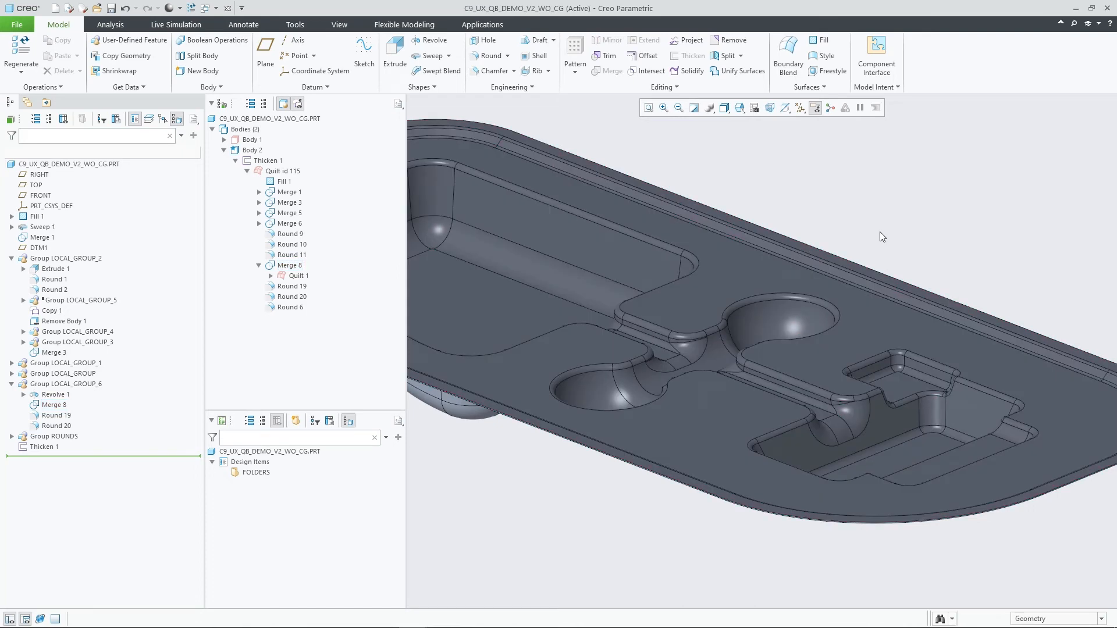
mouse_move(896, 390)
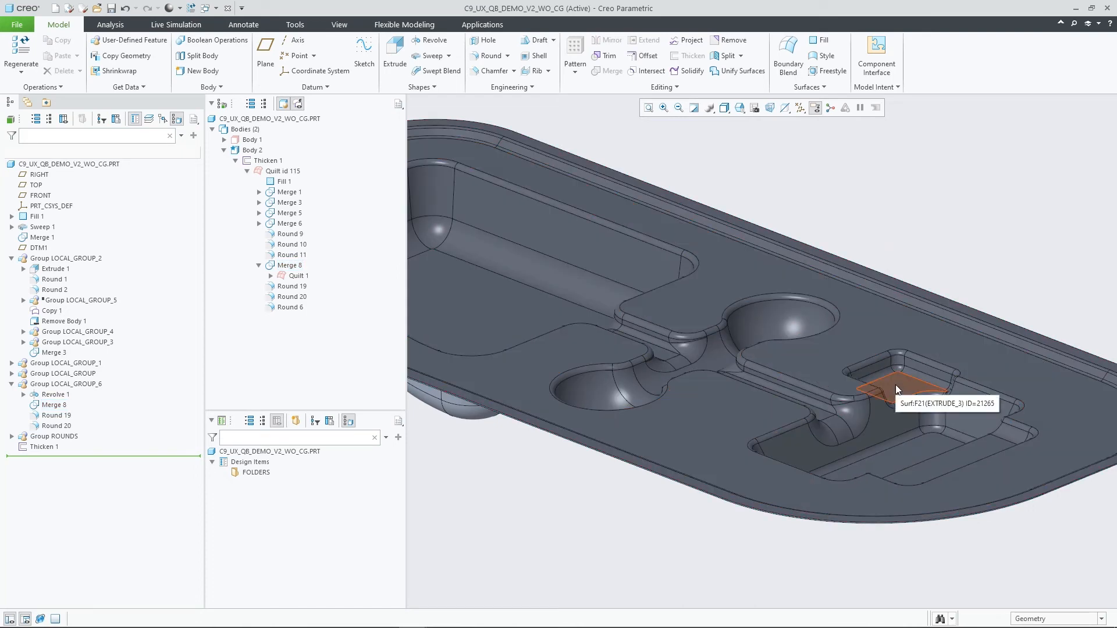
left_click(900, 389)
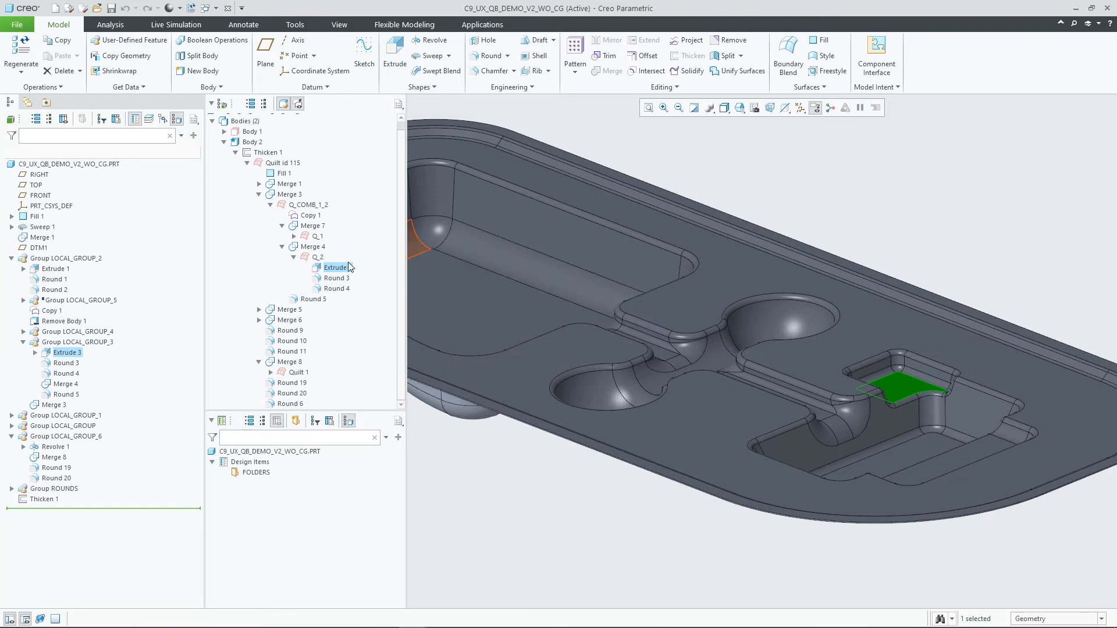
left_click(318, 257)
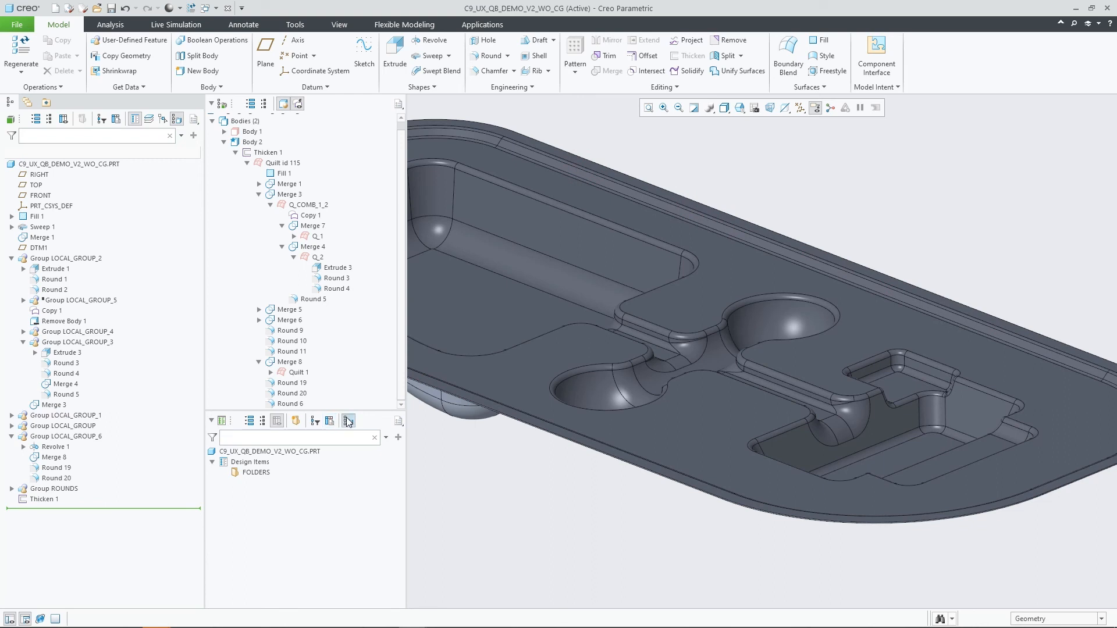
left_click(236, 104)
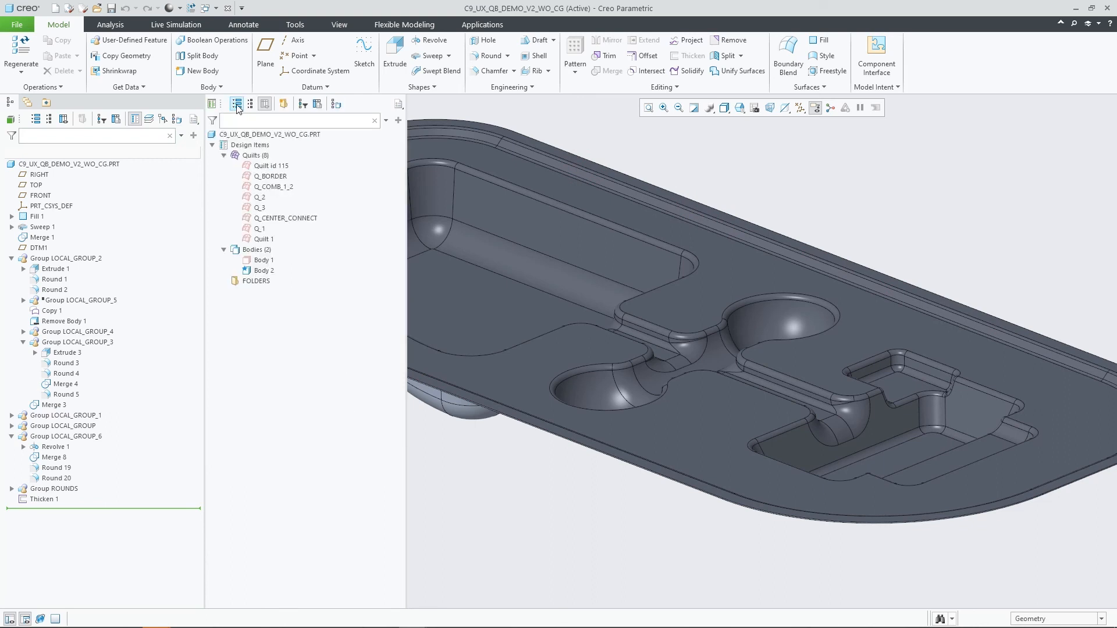